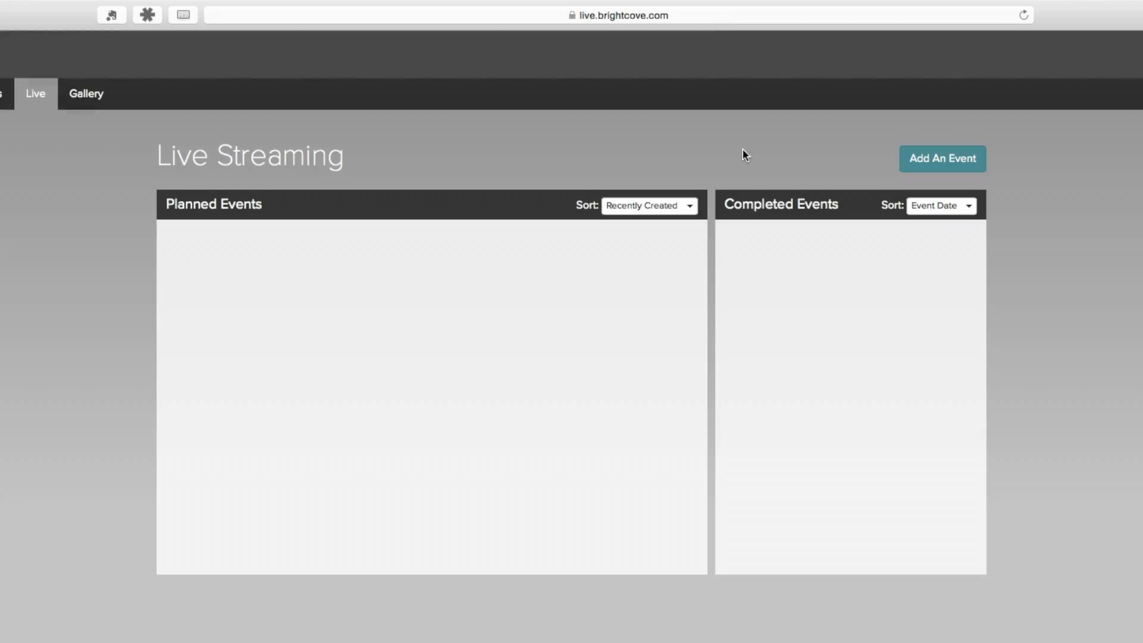
# - Create event Name with broadcast name Public name, description 'My super' and tags 'A, lot, of, tags', then save and continue
pyautogui.click(943, 158)
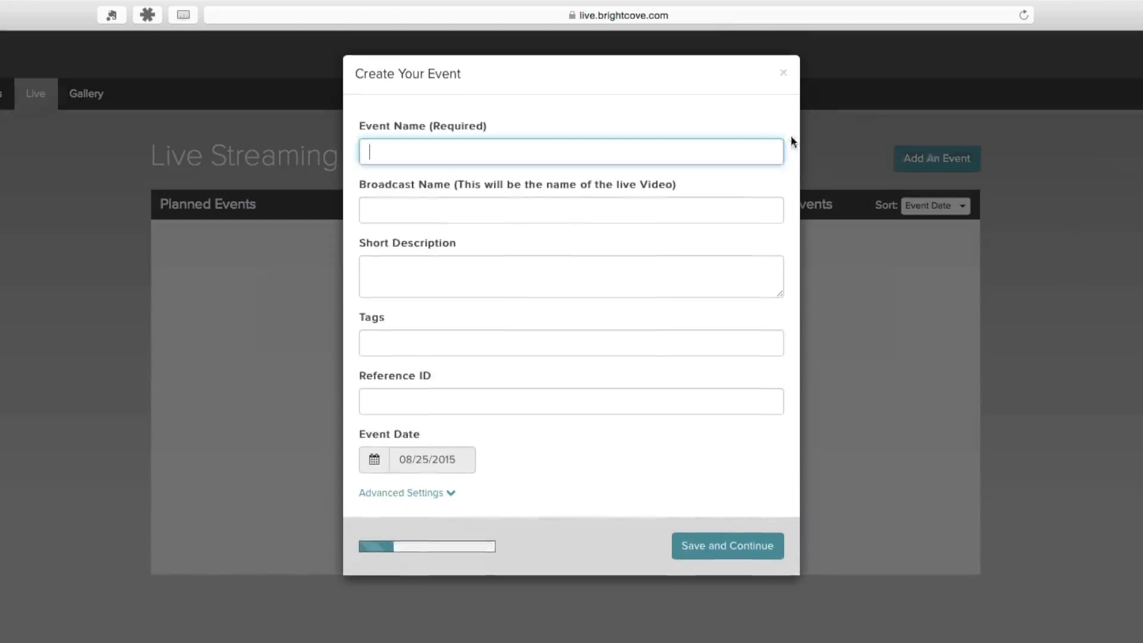
pyautogui.write('My super')
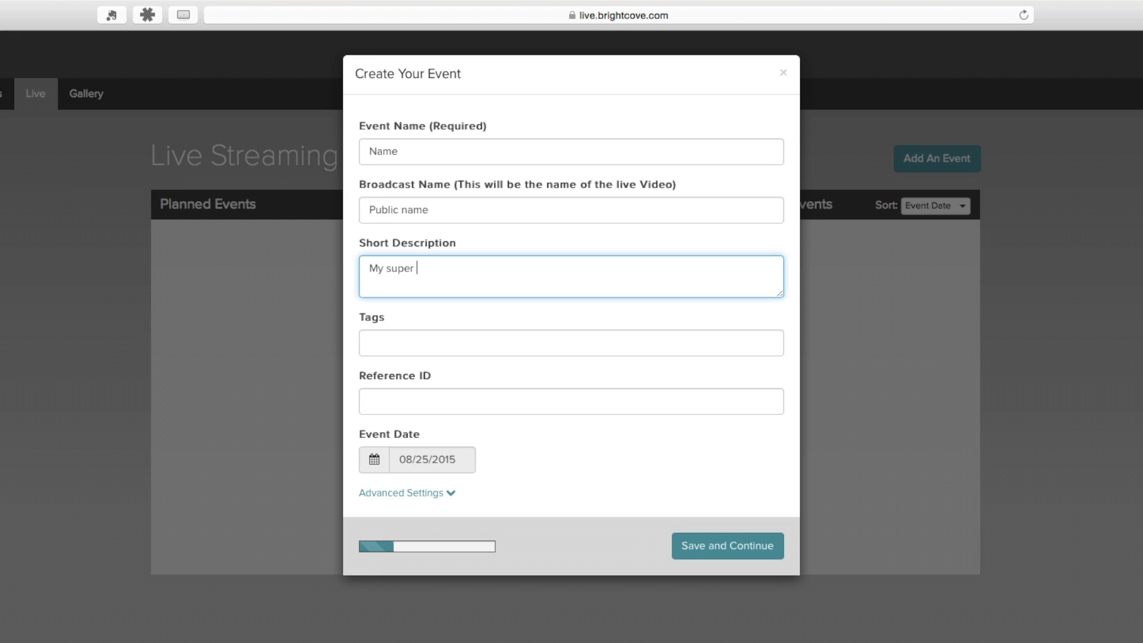
pyautogui.write('A')
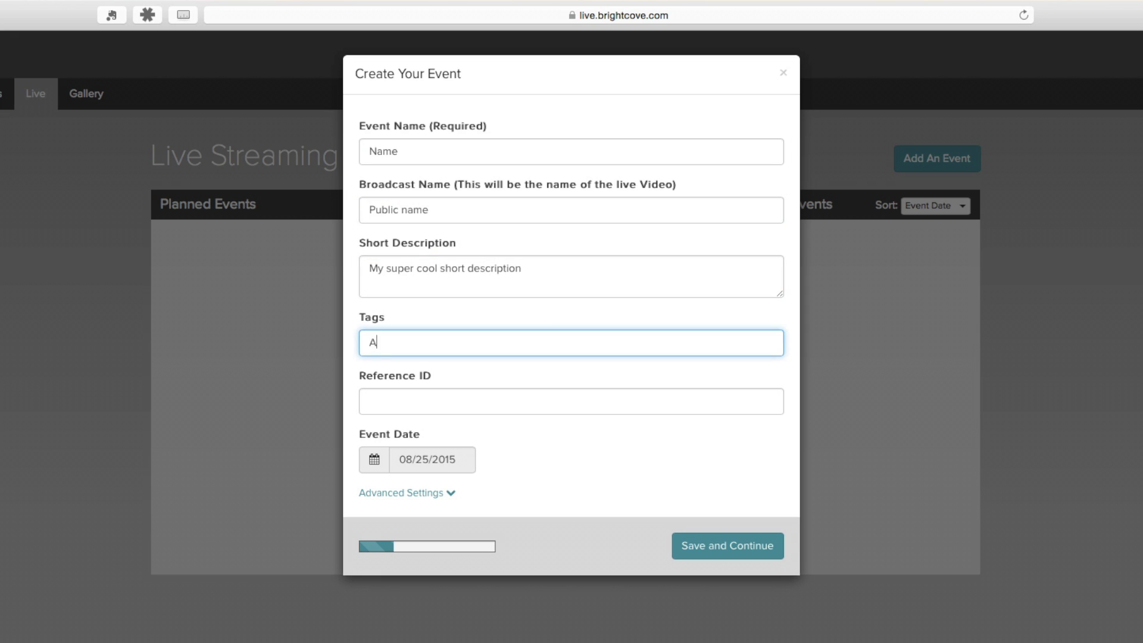
pyautogui.write(', lot, of, tags')
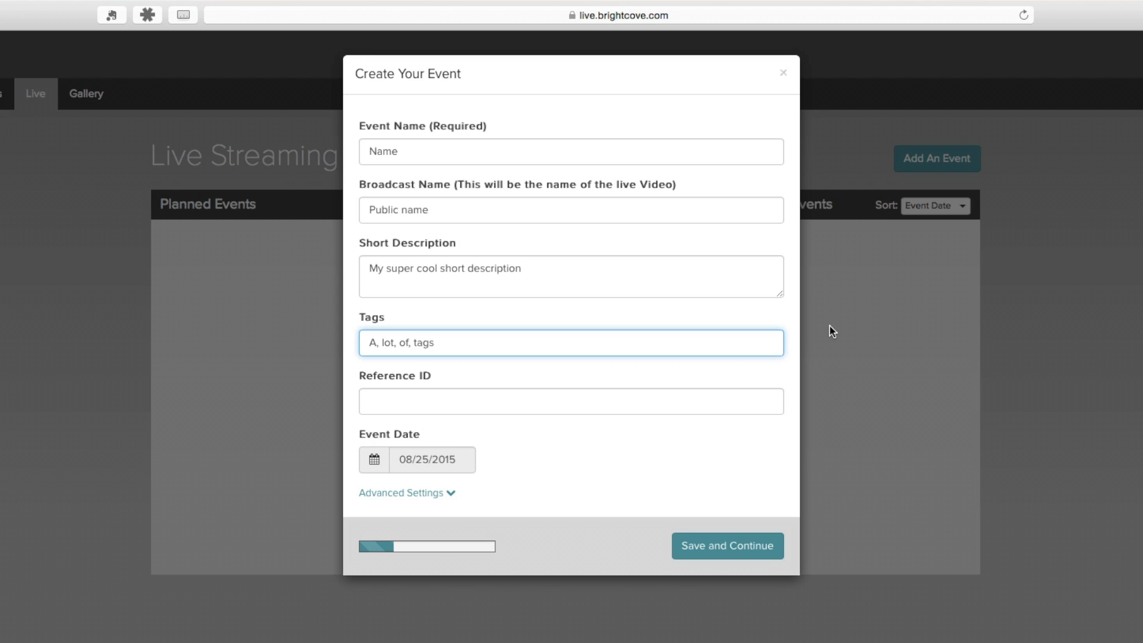
pyautogui.click(726, 546)
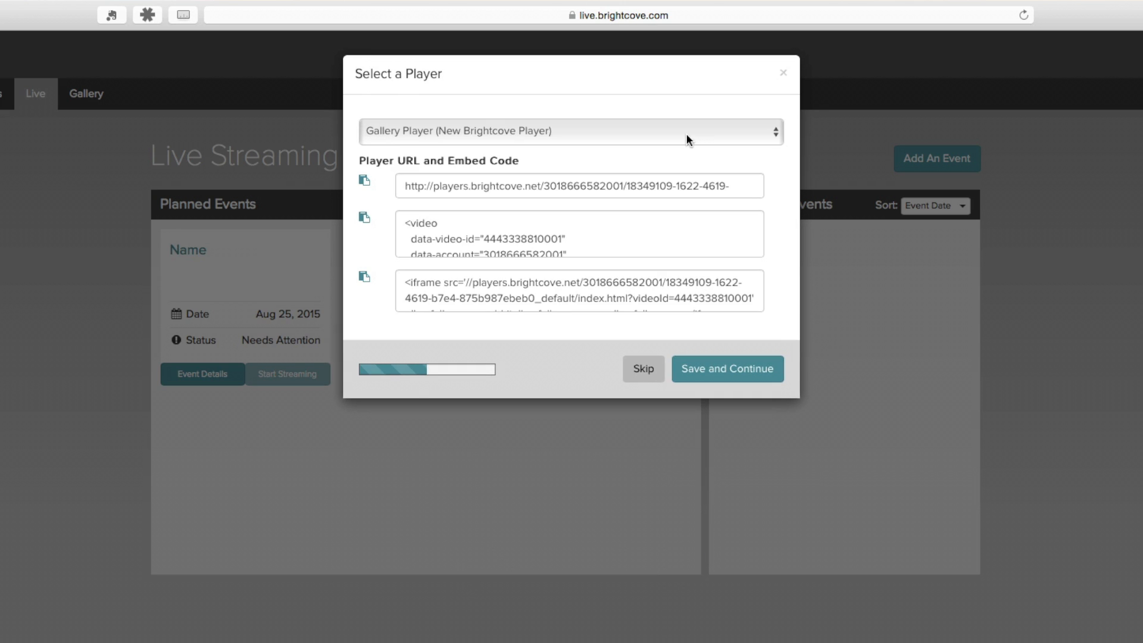
# - Choose the player, review the output profile renditions and start streaming the event Name
pyautogui.click(570, 131)
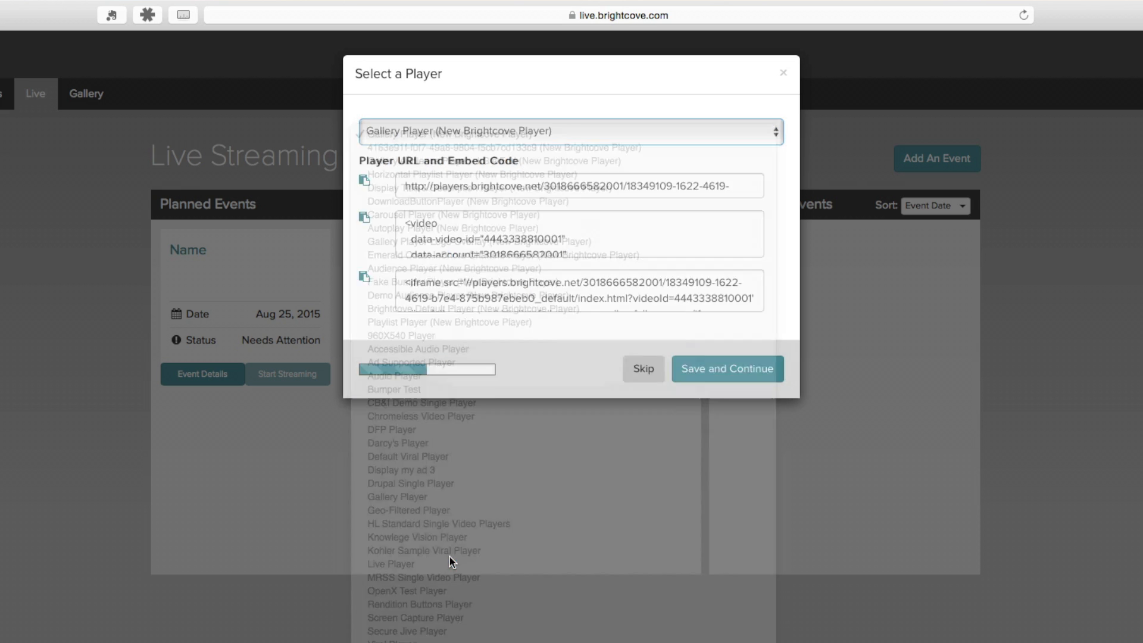
pyautogui.click(727, 368)
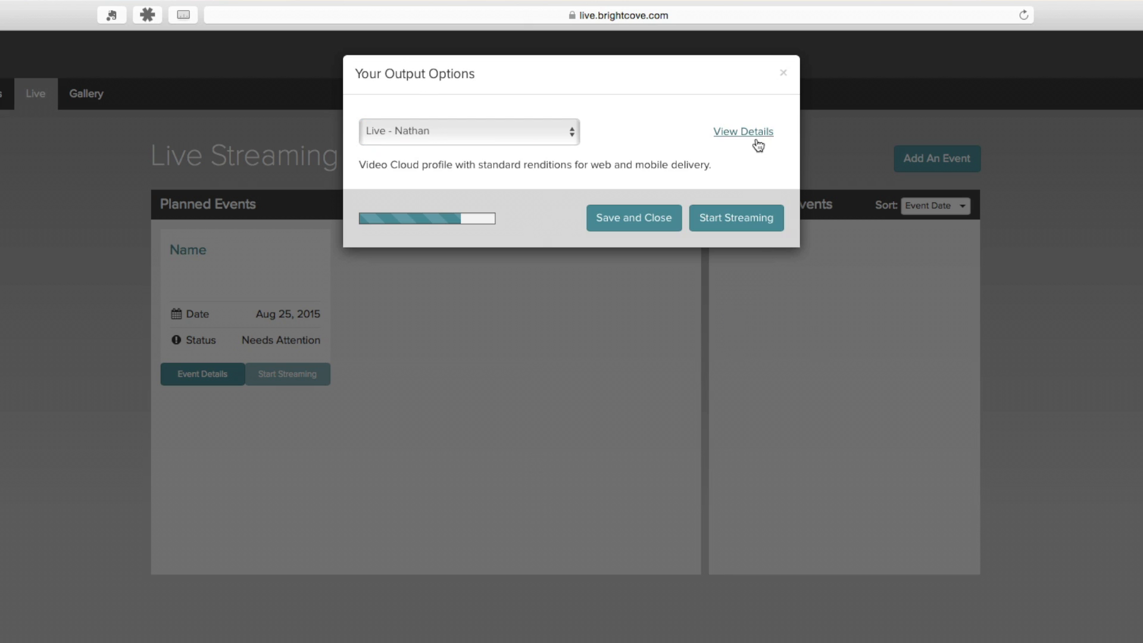
pyautogui.click(742, 132)
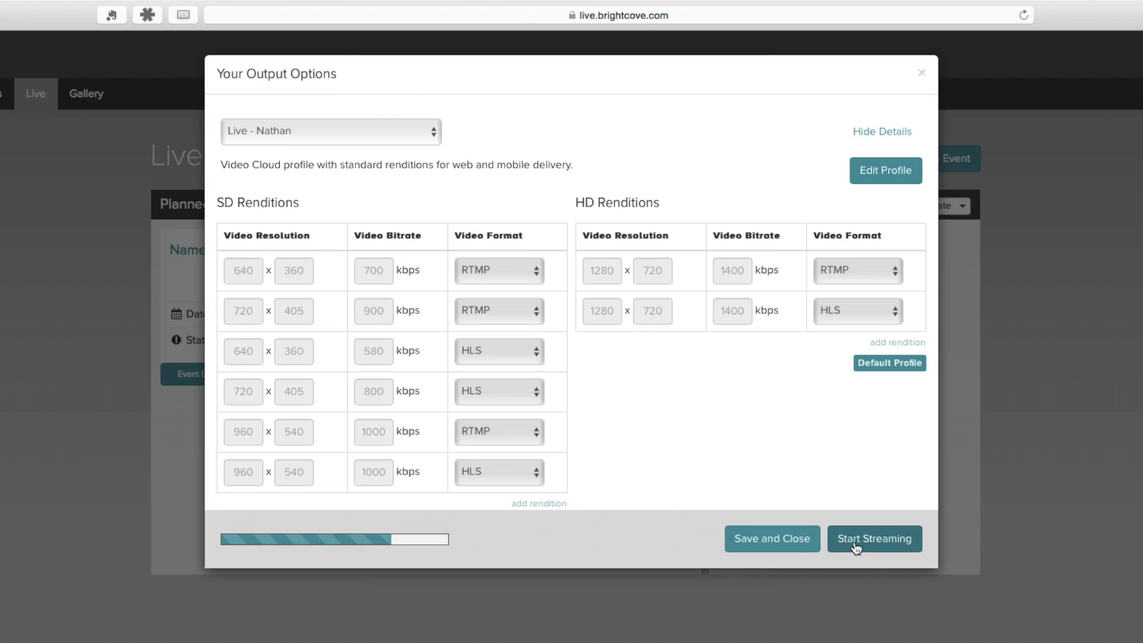
pyautogui.click(874, 539)
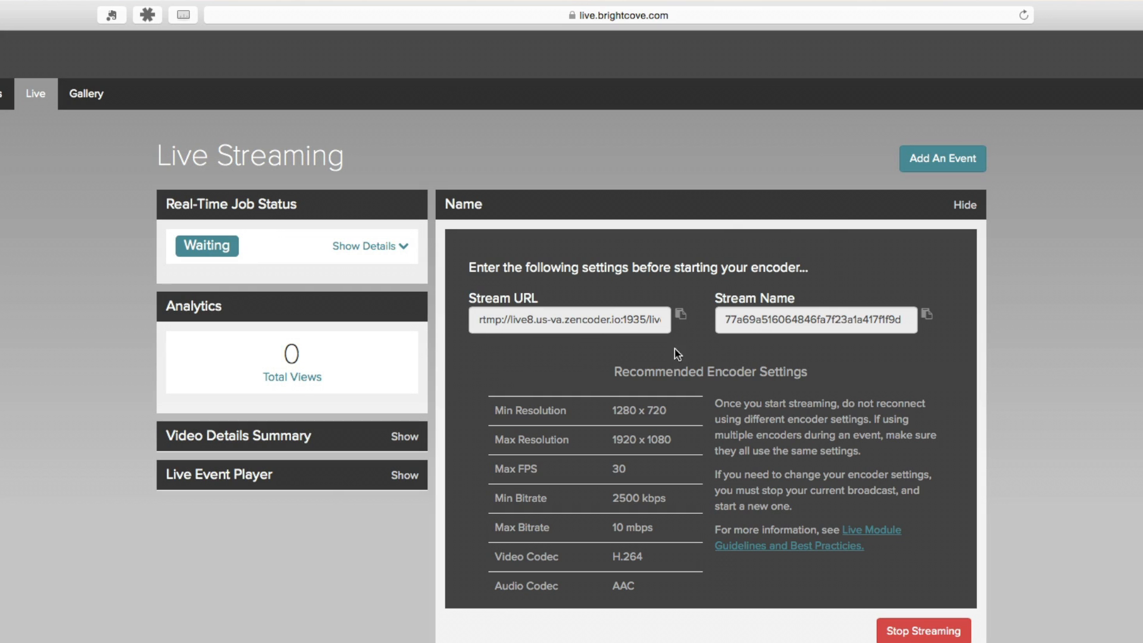
pyautogui.moveTo(812, 337)
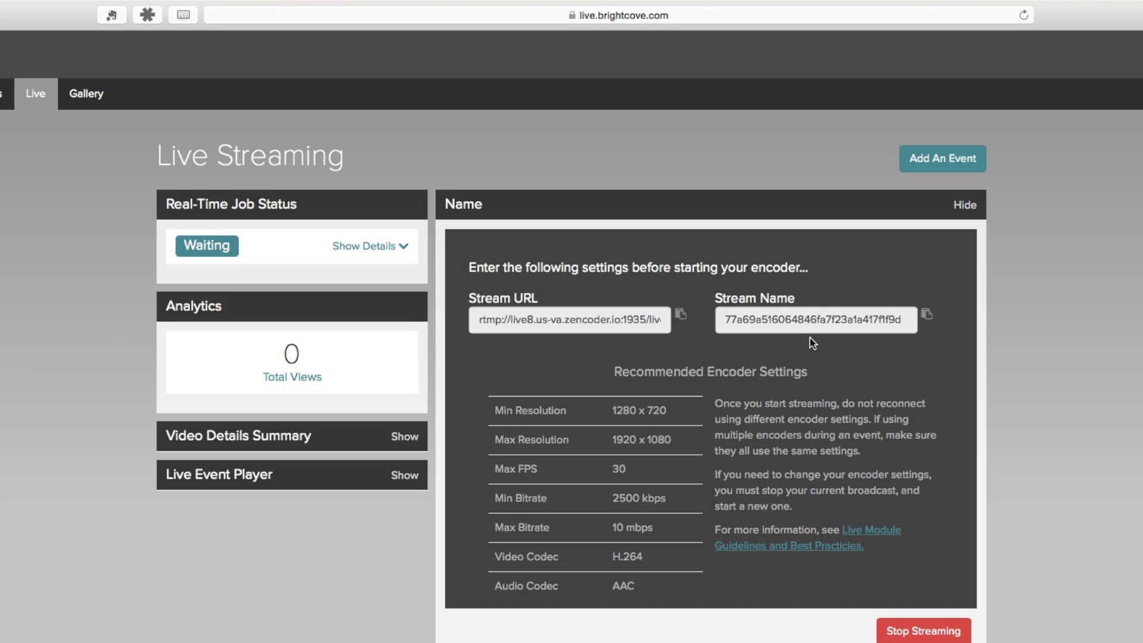
# - Stop streaming the event Name and confirm, leaving its status Cancelled
pyautogui.click(923, 630)
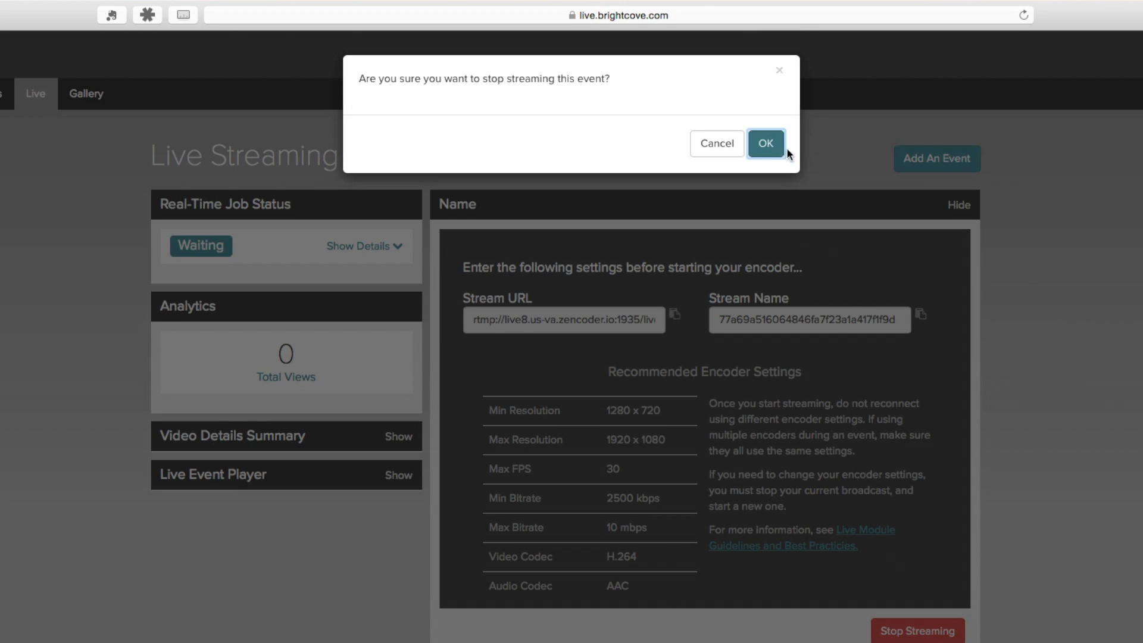
pyautogui.click(766, 143)
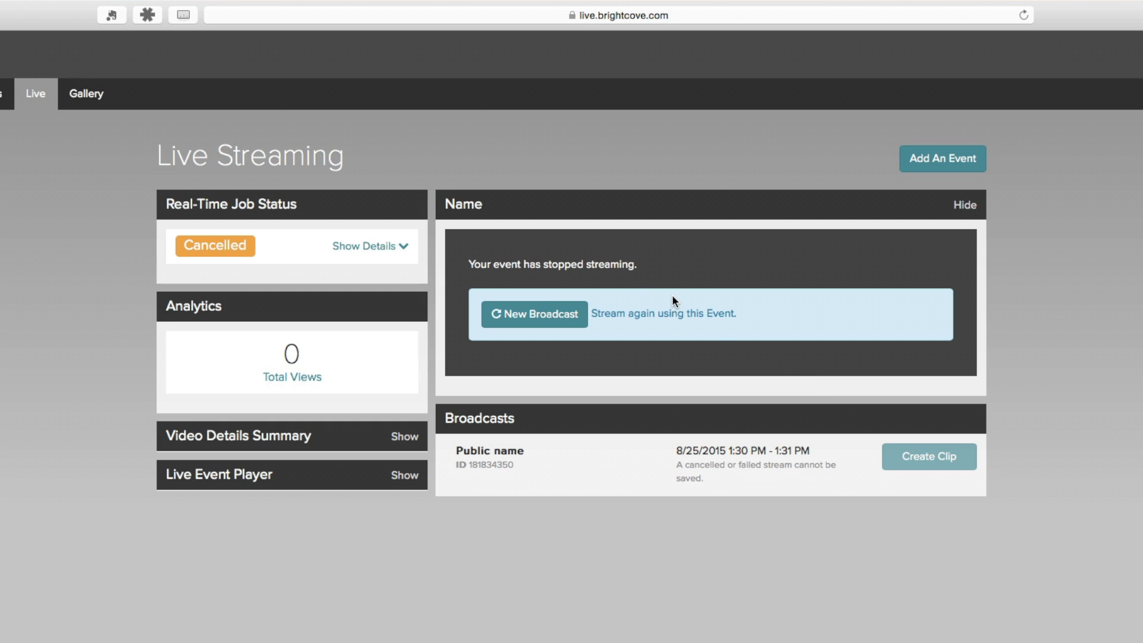
# - Start a new broadcast Public name - Session 2 under event Name 2 and begin streaming it
pyautogui.click(534, 313)
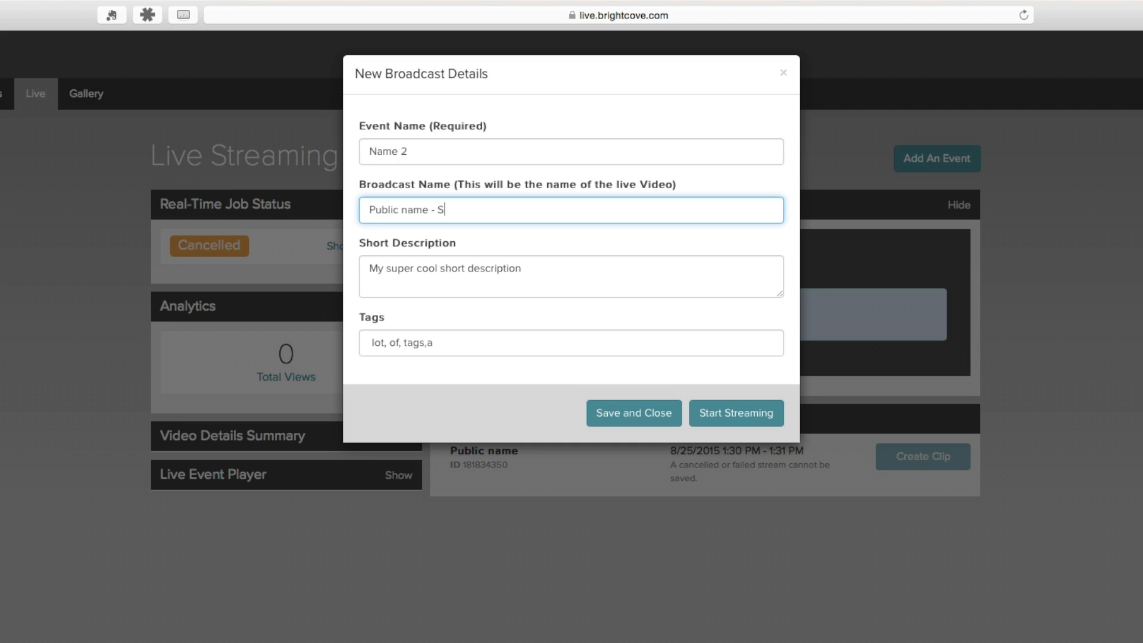
pyautogui.write('ession 2')
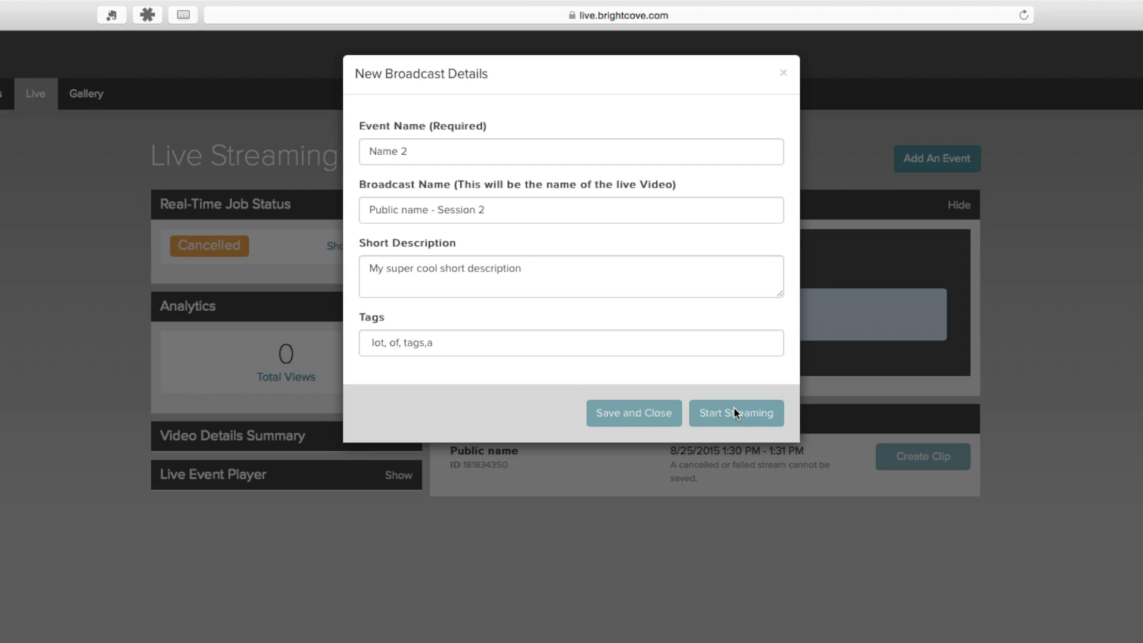
pyautogui.click(736, 414)
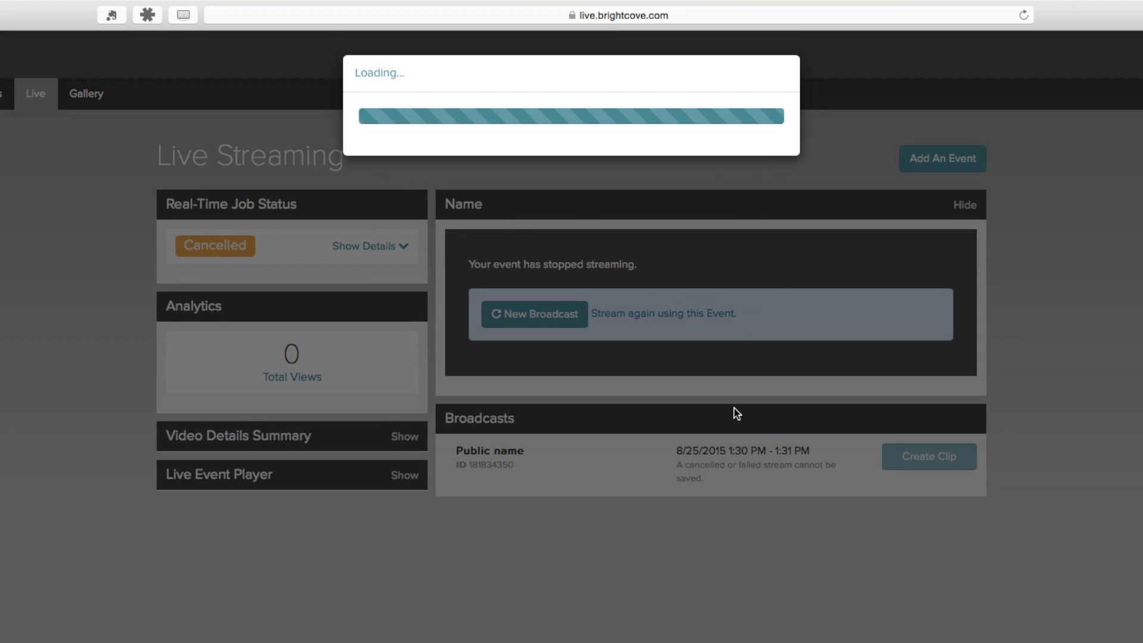
pyautogui.click(534, 313)
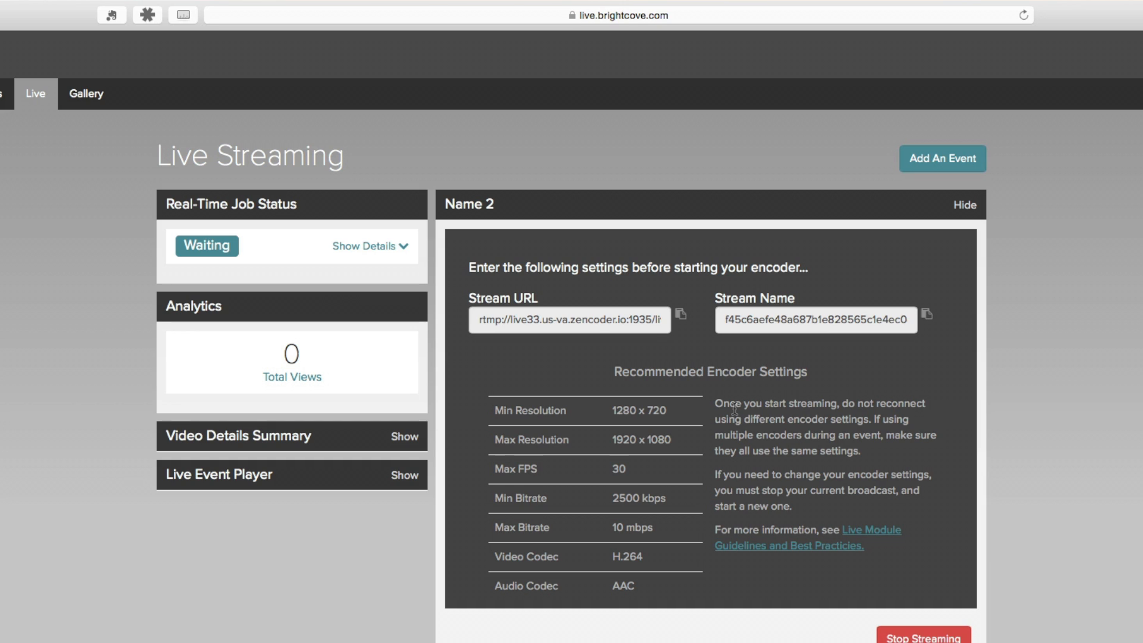
pyautogui.moveTo(567, 274)
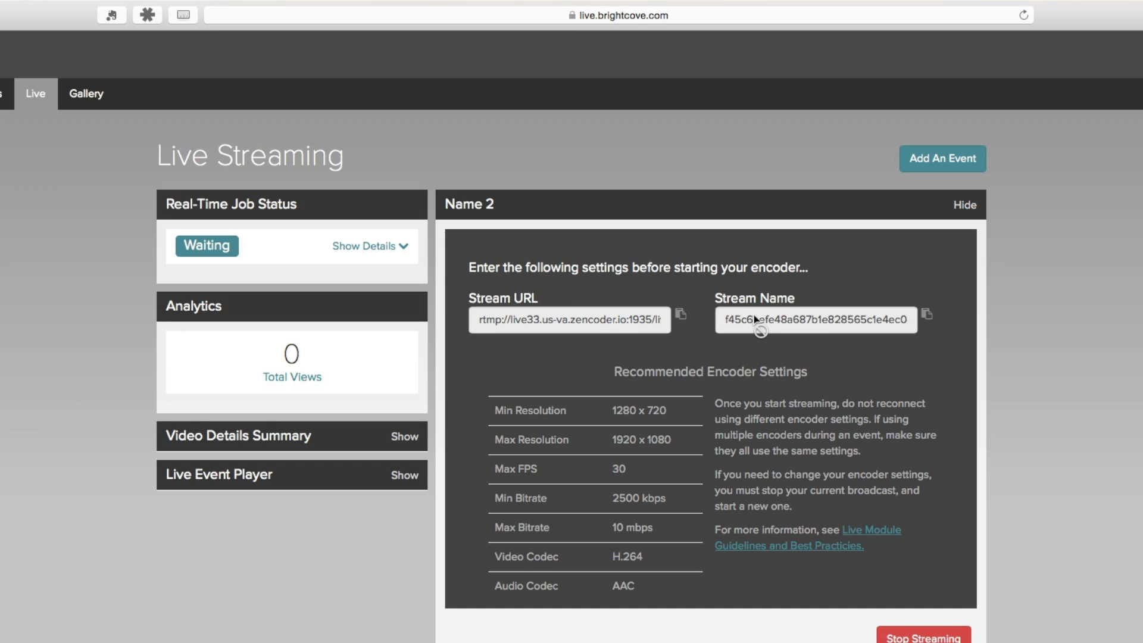
pyautogui.moveTo(784, 415)
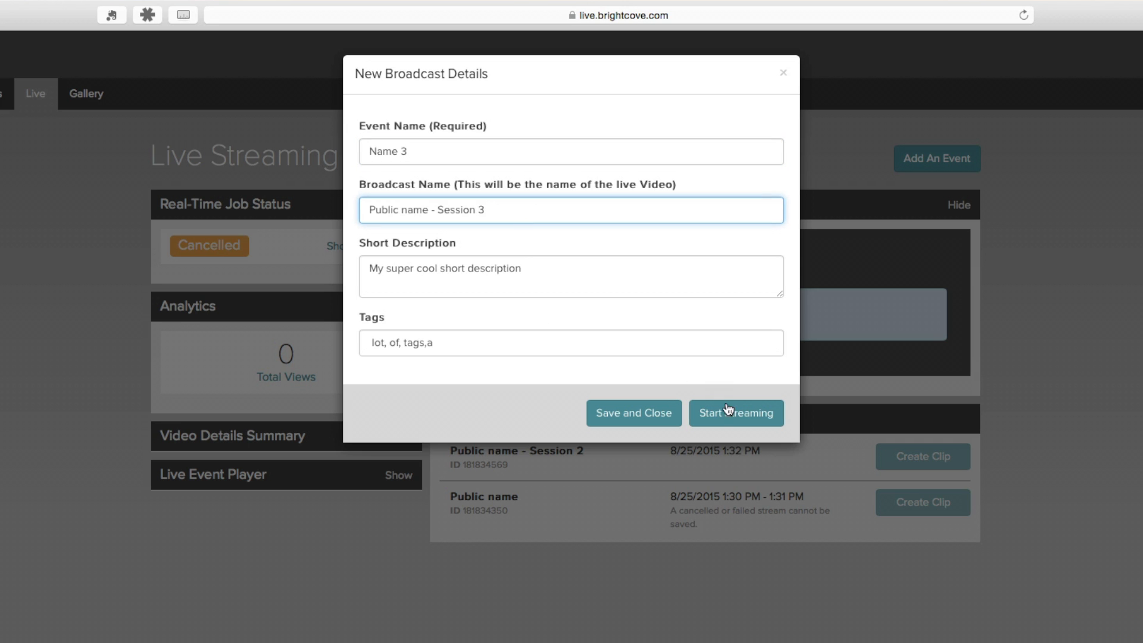
# - Start streaming the third broadcast Public name - Session 3 under event Name 3
pyautogui.click(736, 414)
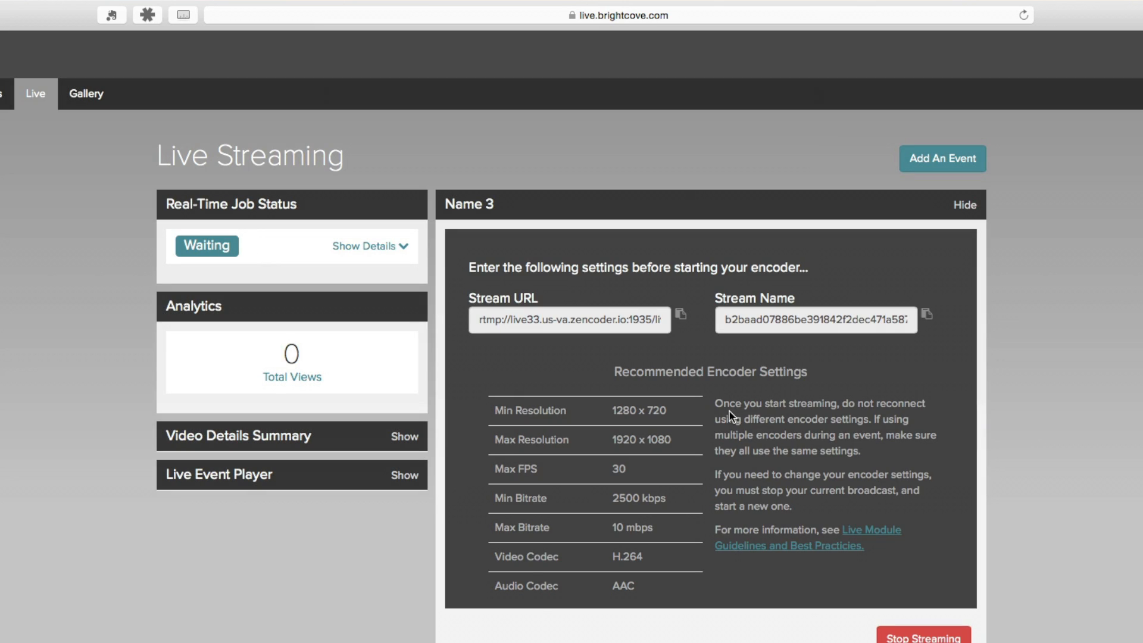
pyautogui.moveTo(897, 631)
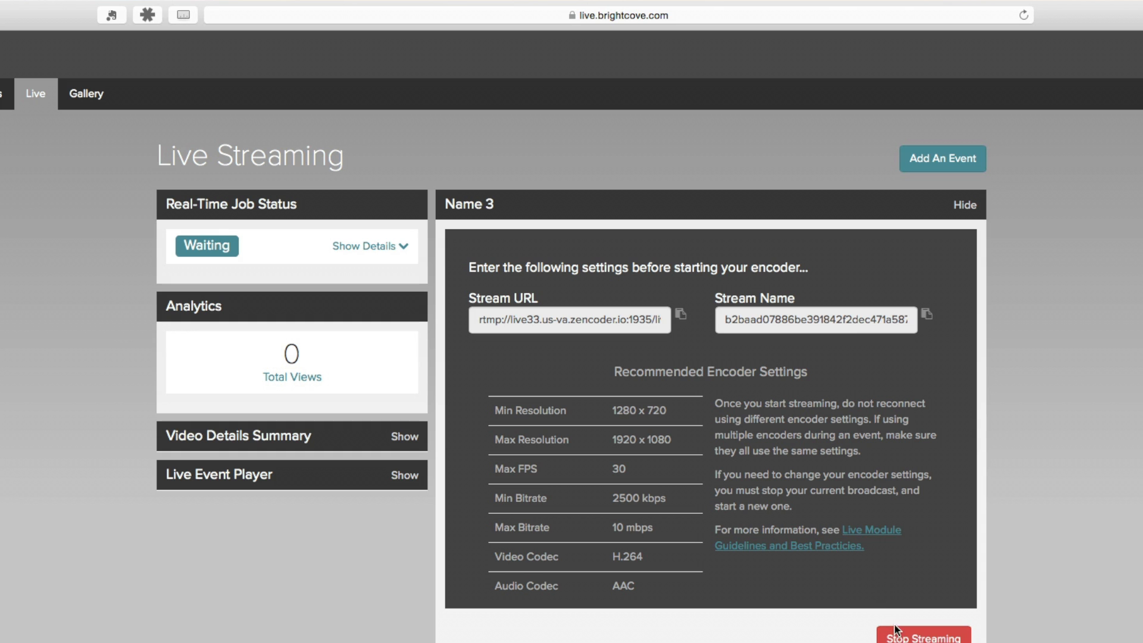
# - Request to stop streaming the Name 3 event, bringing up the confirmation prompt
pyautogui.click(922, 636)
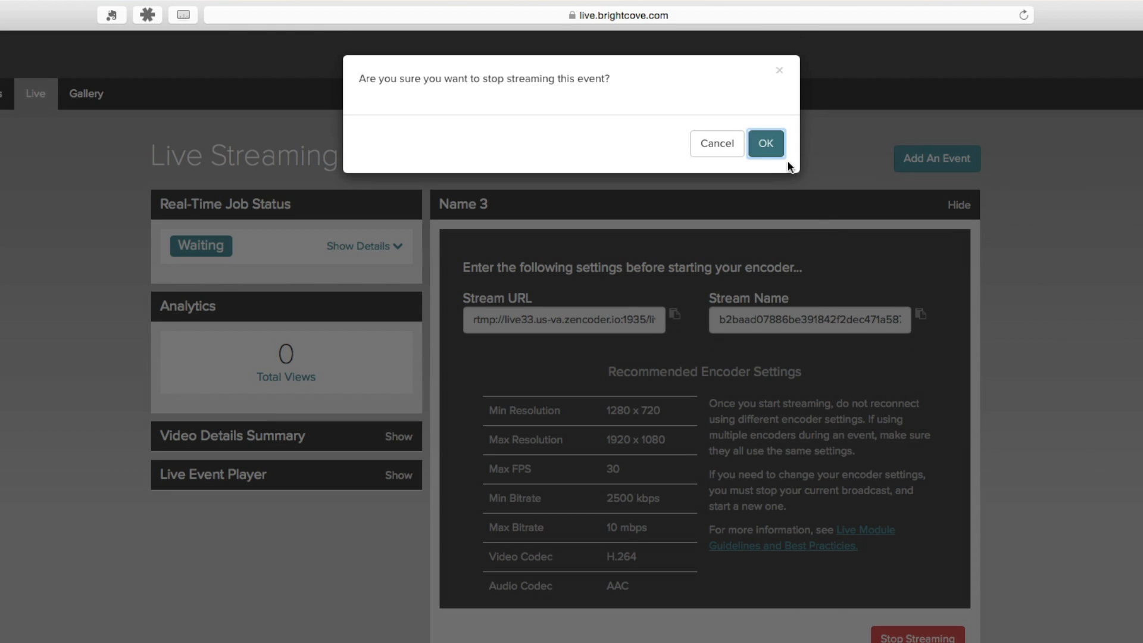